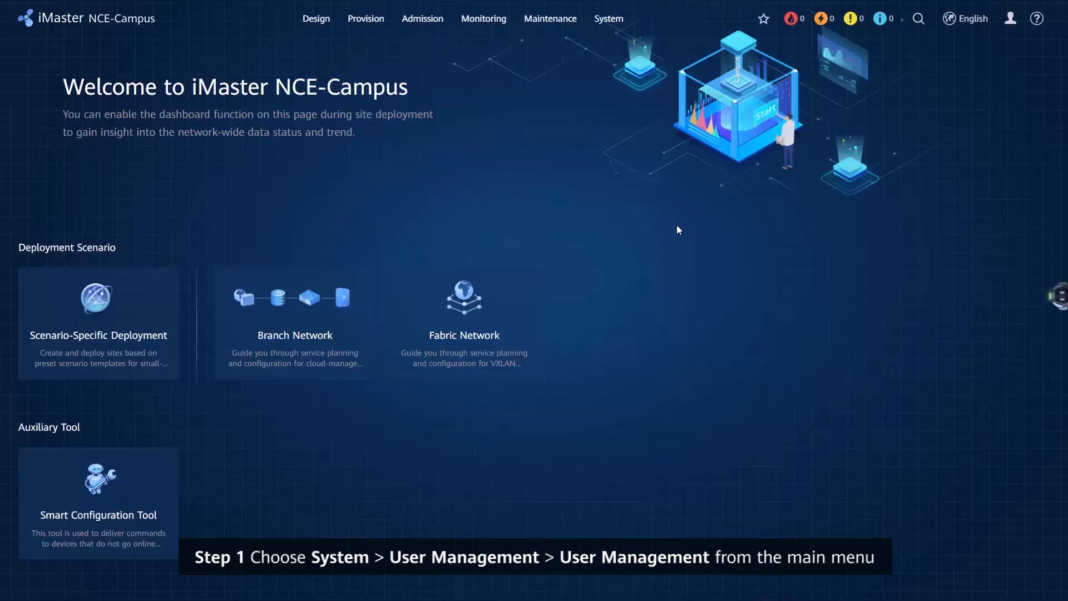
Go to System > User Management > User Management to list the Default Workgroup's users.
left_click(606, 18)
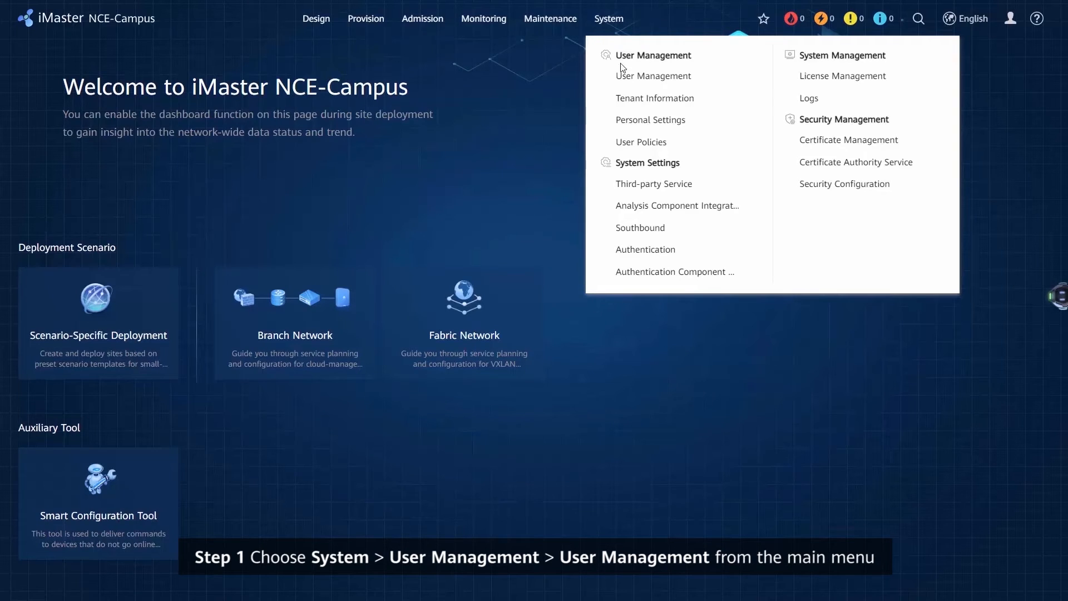
mouse_move(652, 75)
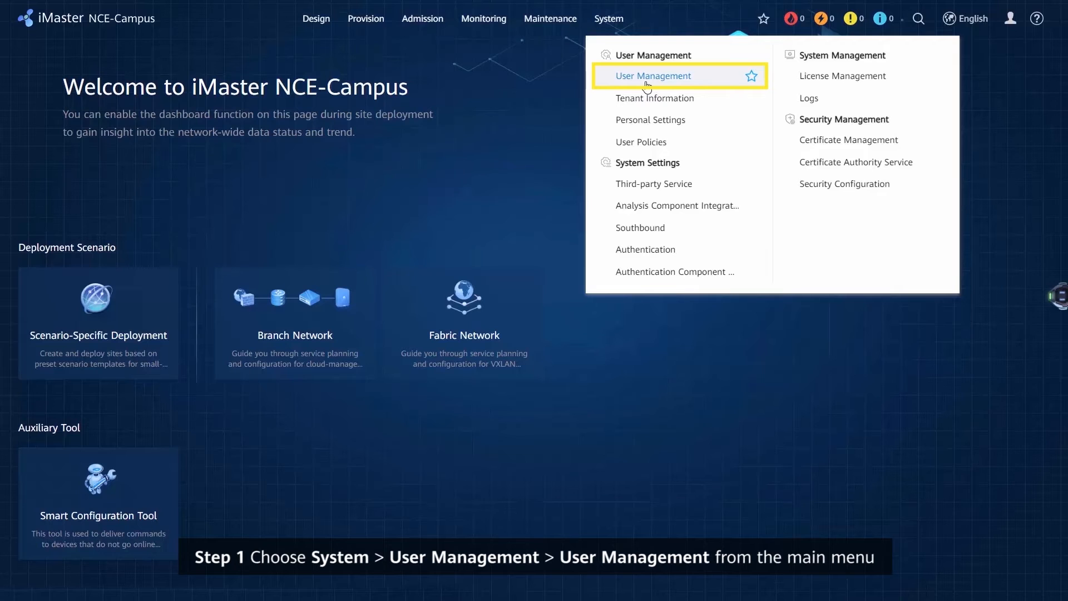
left_click(652, 75)
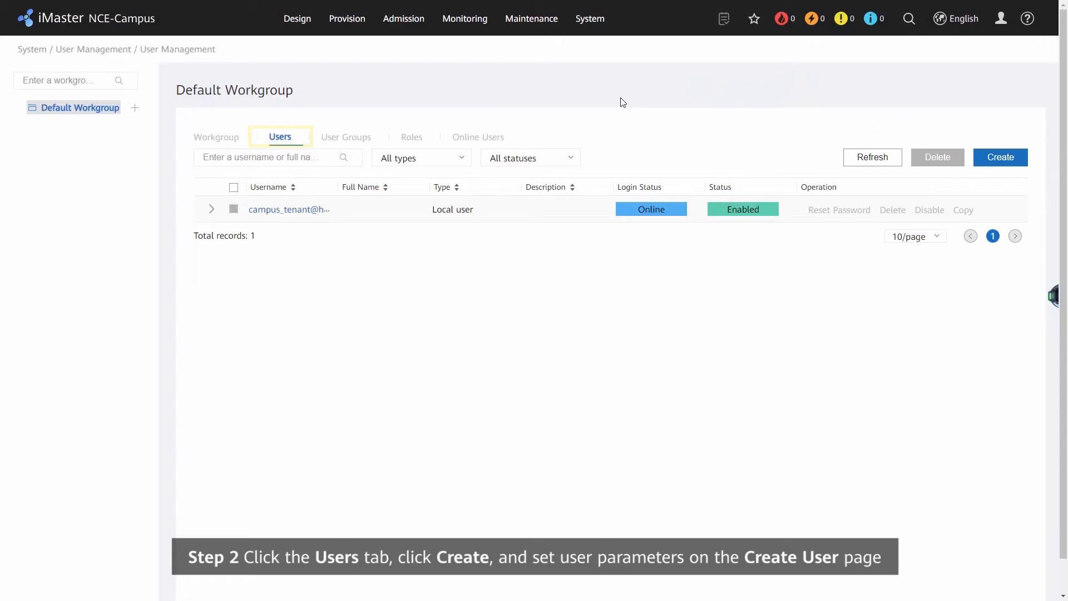
left_click(999, 158)
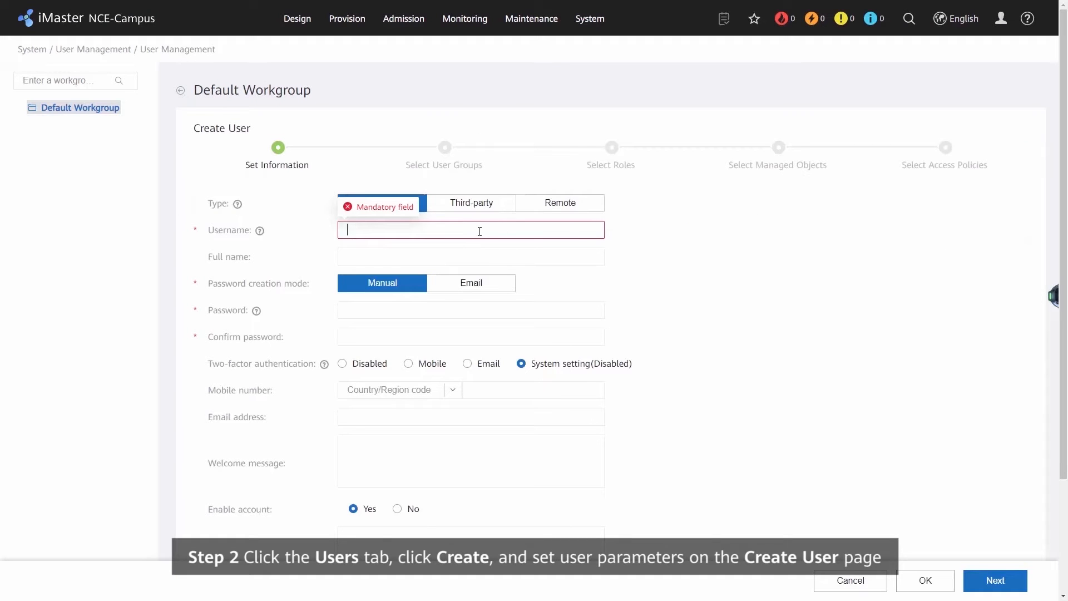
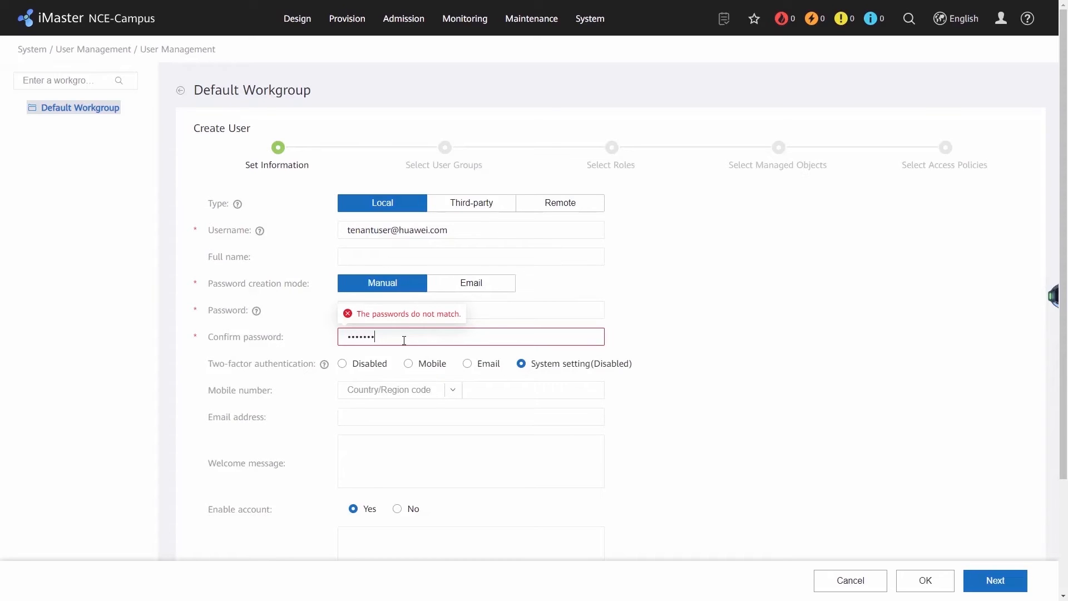
type("password")
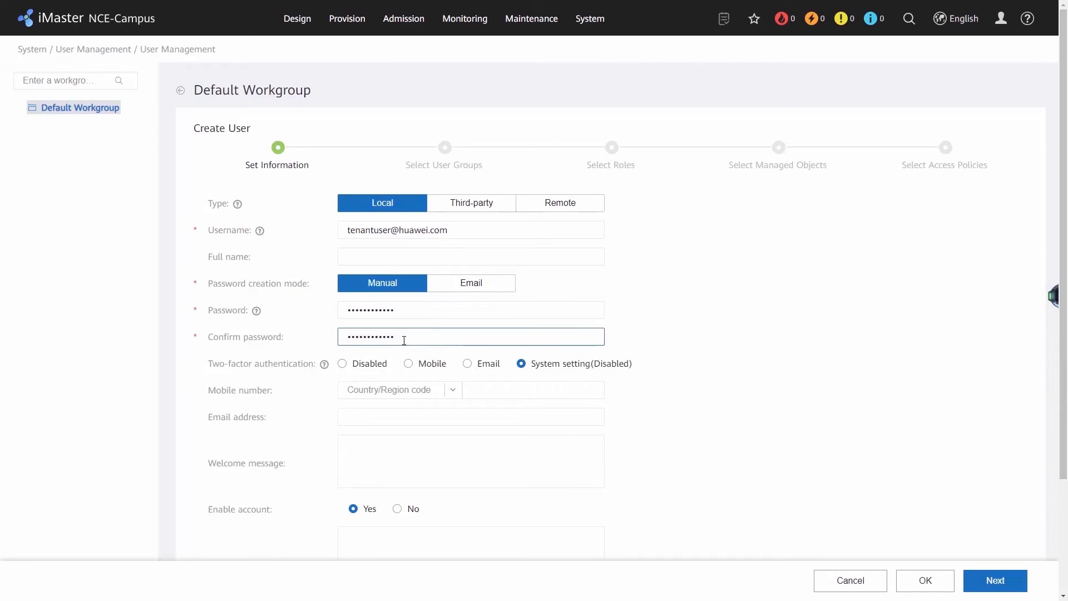
left_click(470, 282)
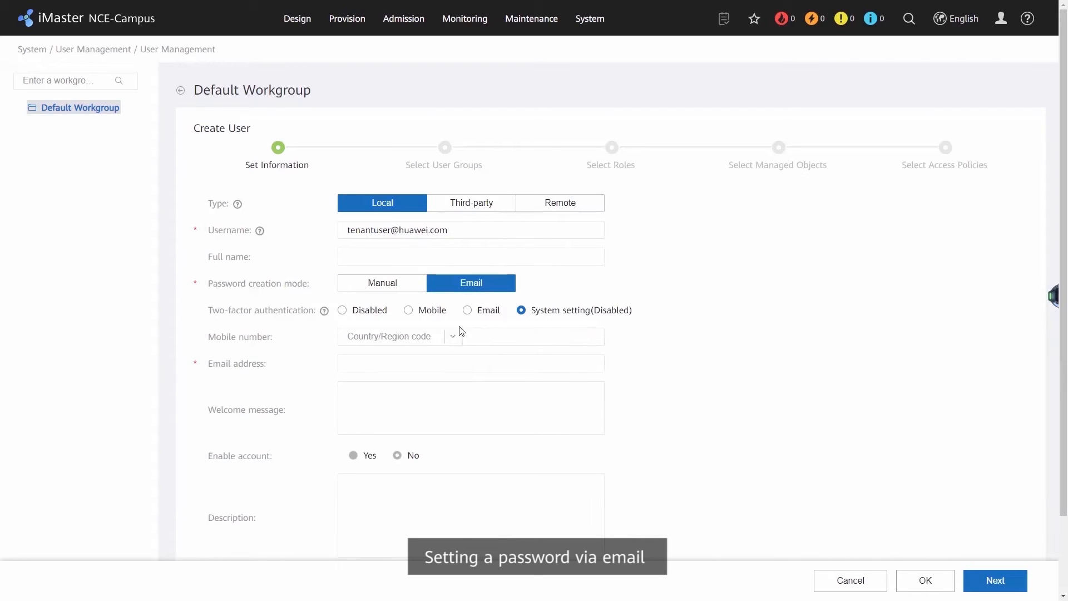
left_click(470, 362)
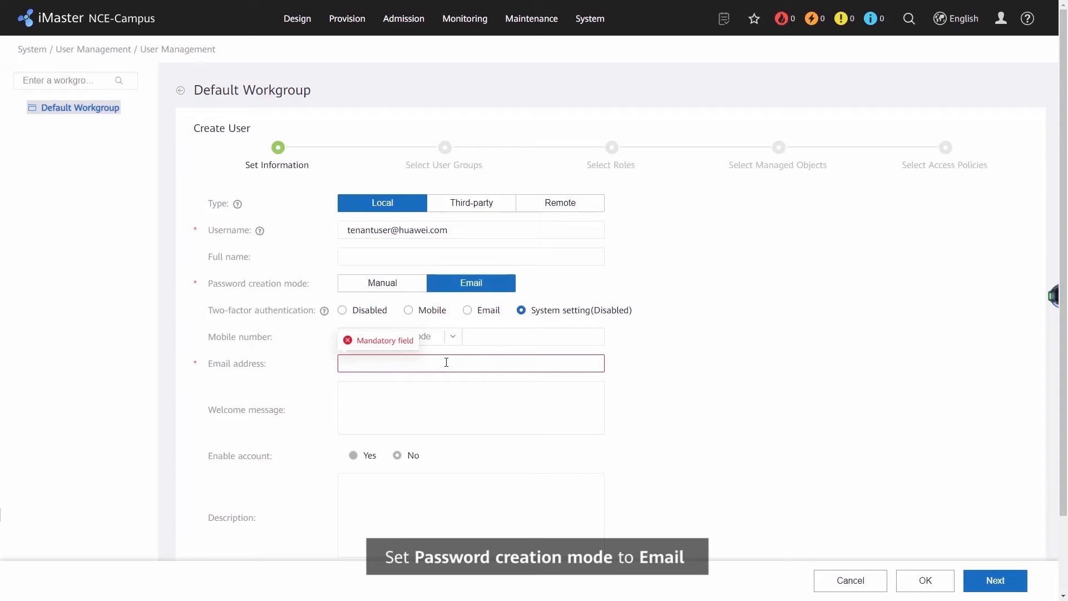
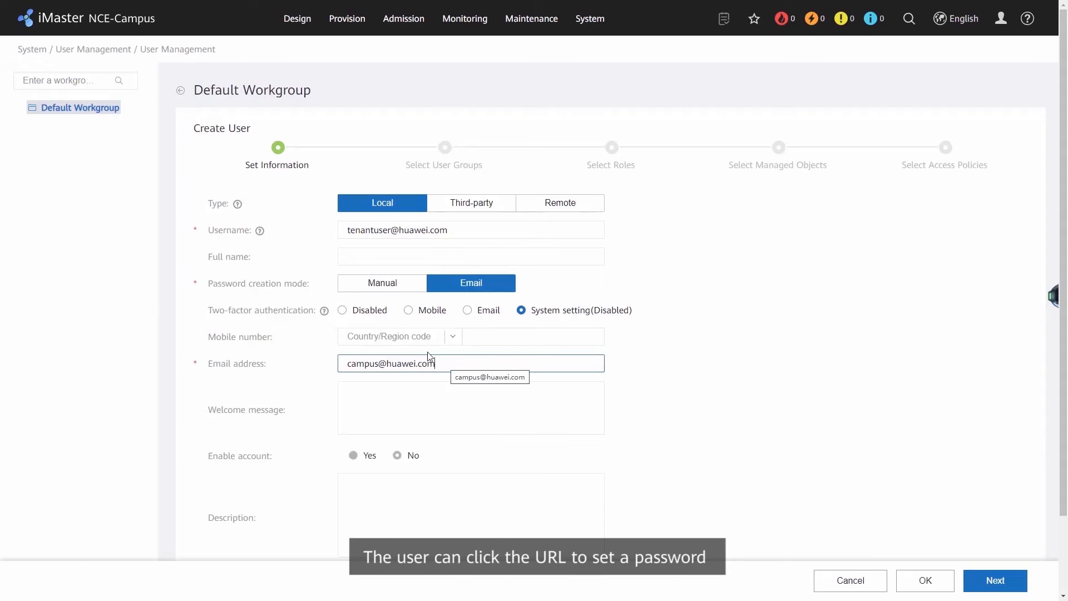
left_click(382, 282)
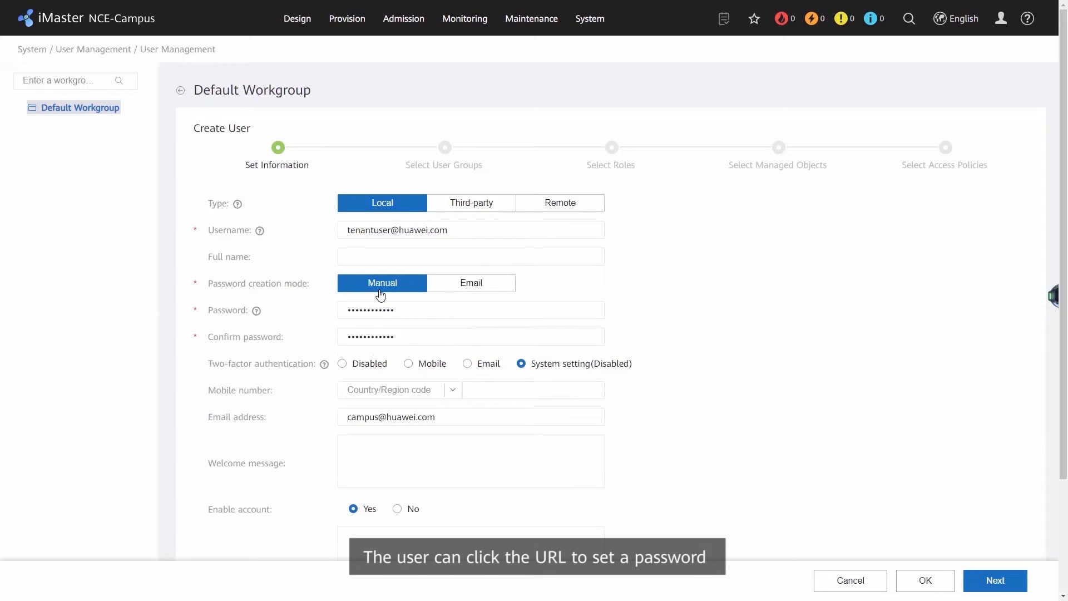
scroll("down", 3)
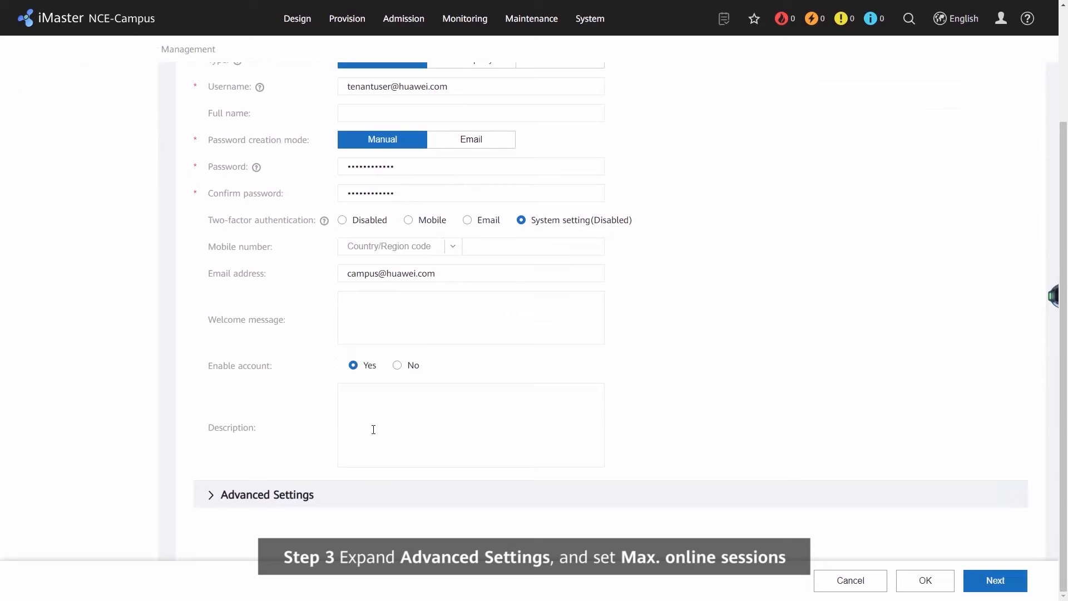
In Advanced Settings, enable session limit, account validity, allowed logins, inactivity policy and password renewal.
left_click(266, 494)
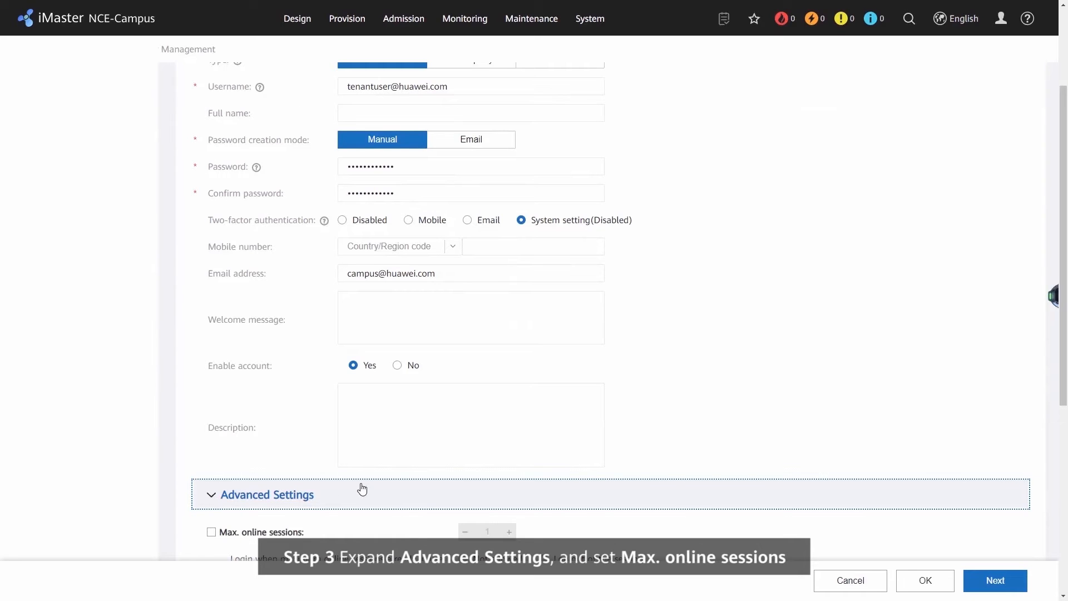
scroll("down", 3)
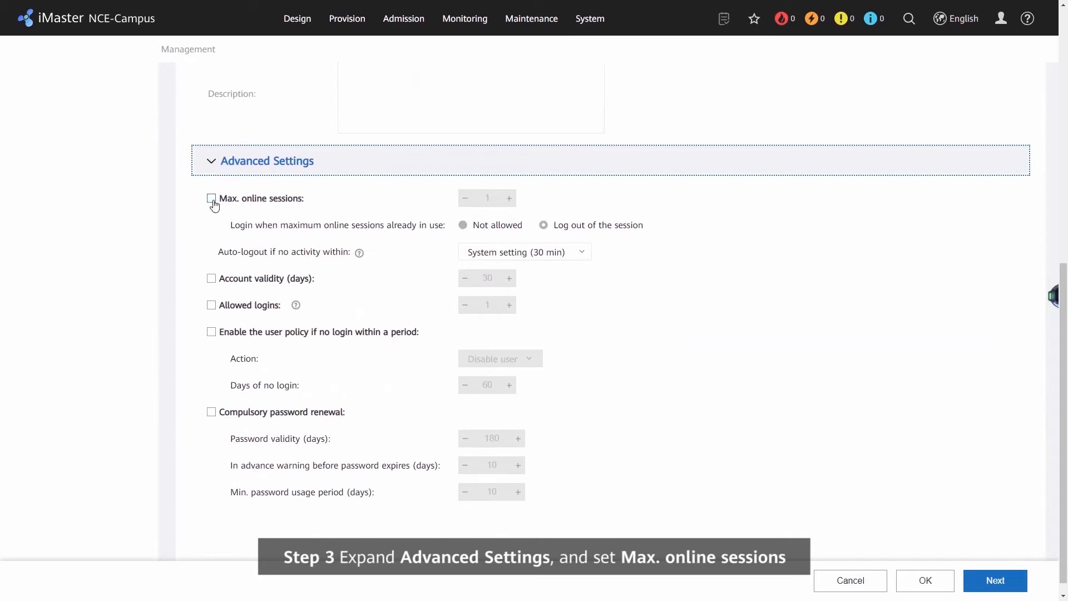
left_click(212, 198)
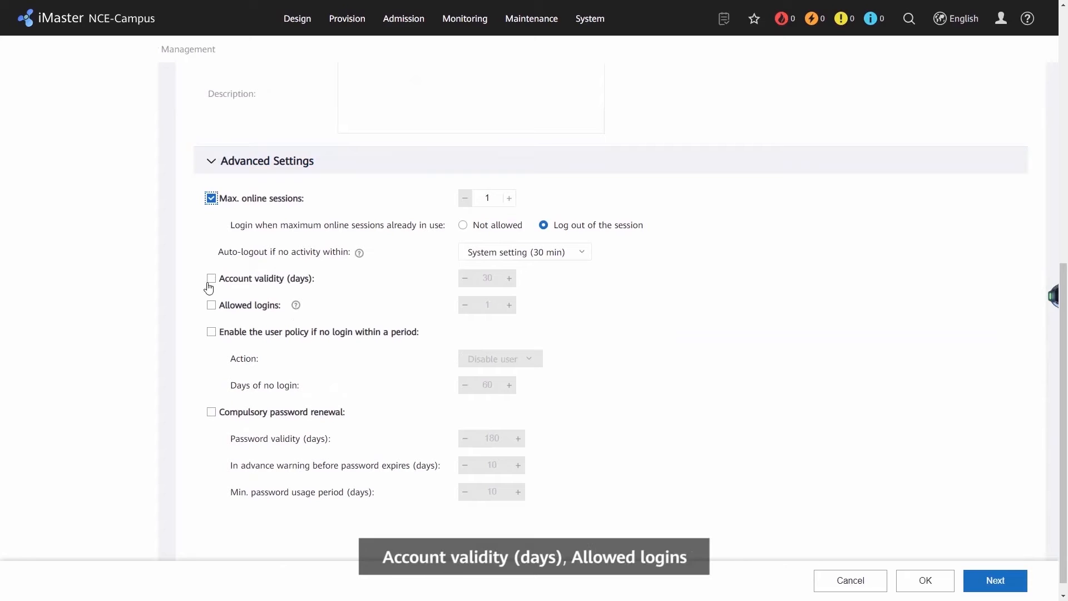
left_click(211, 278)
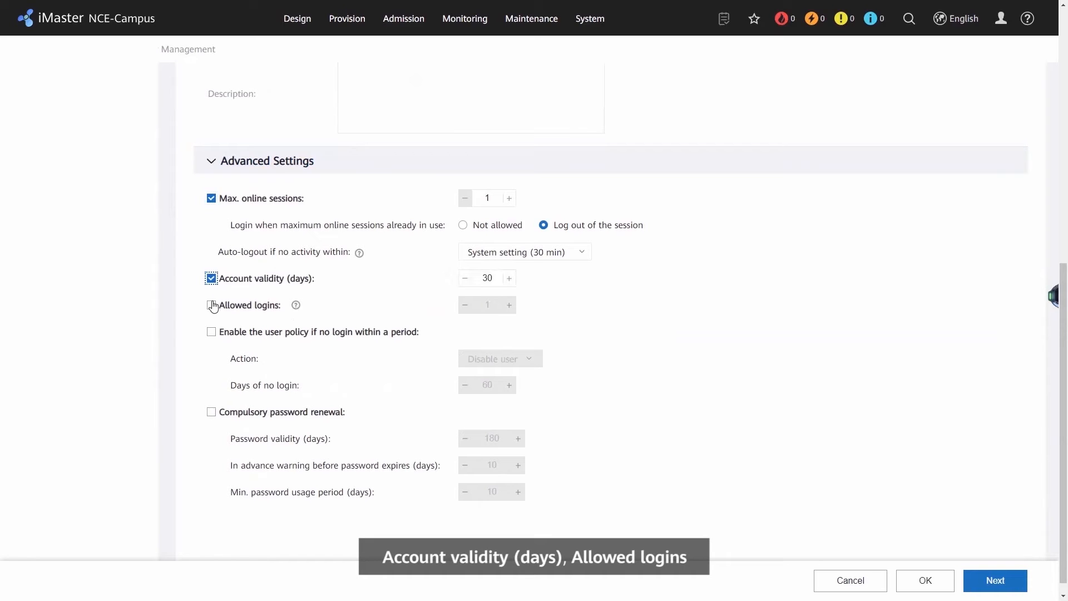
left_click(212, 305)
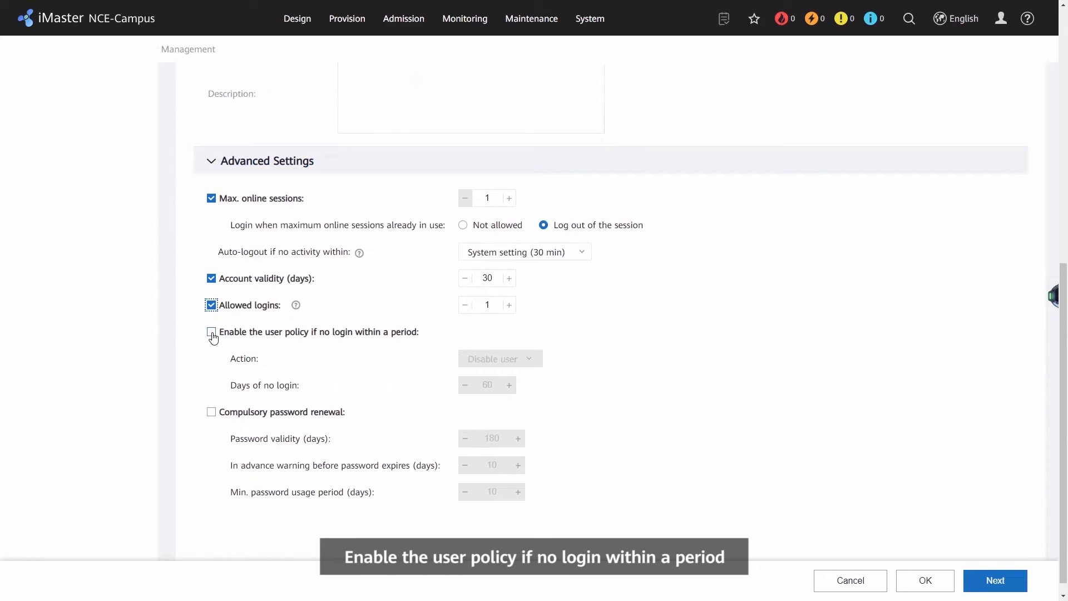
left_click(211, 332)
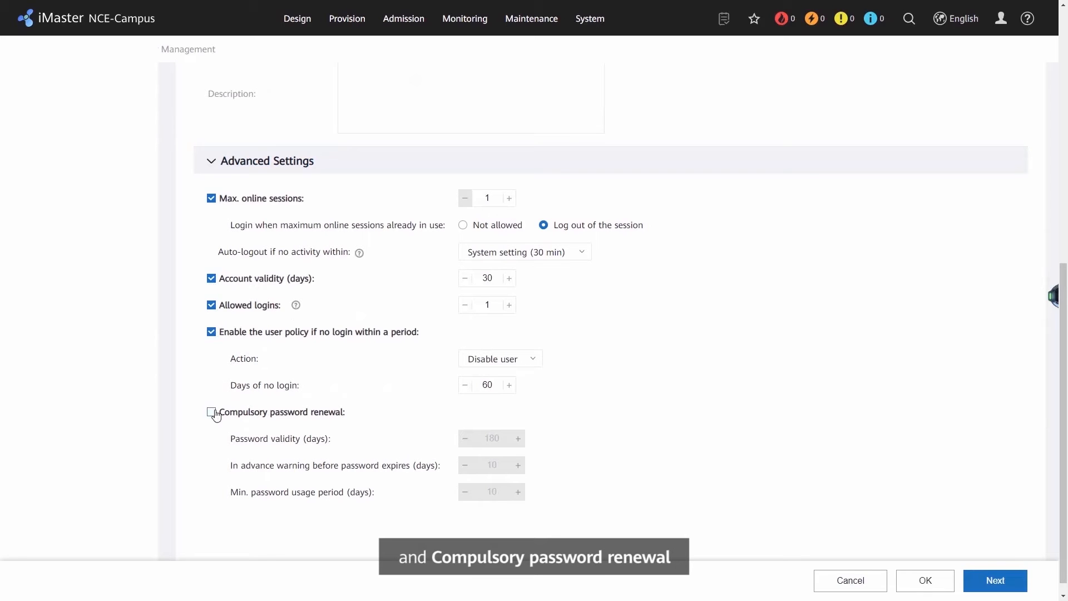
left_click(212, 411)
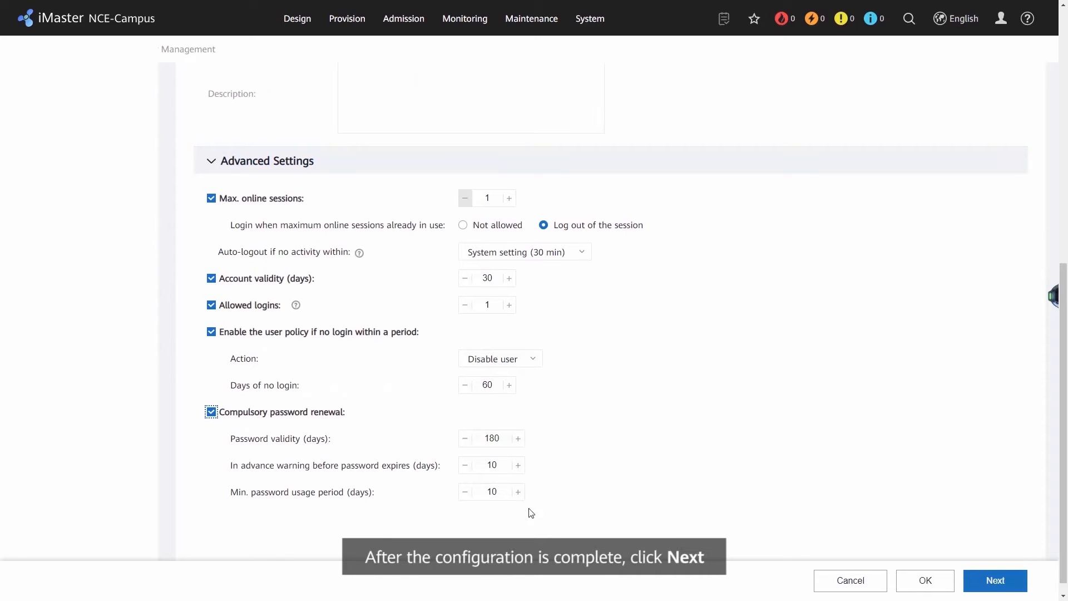
mouse_move(995, 580)
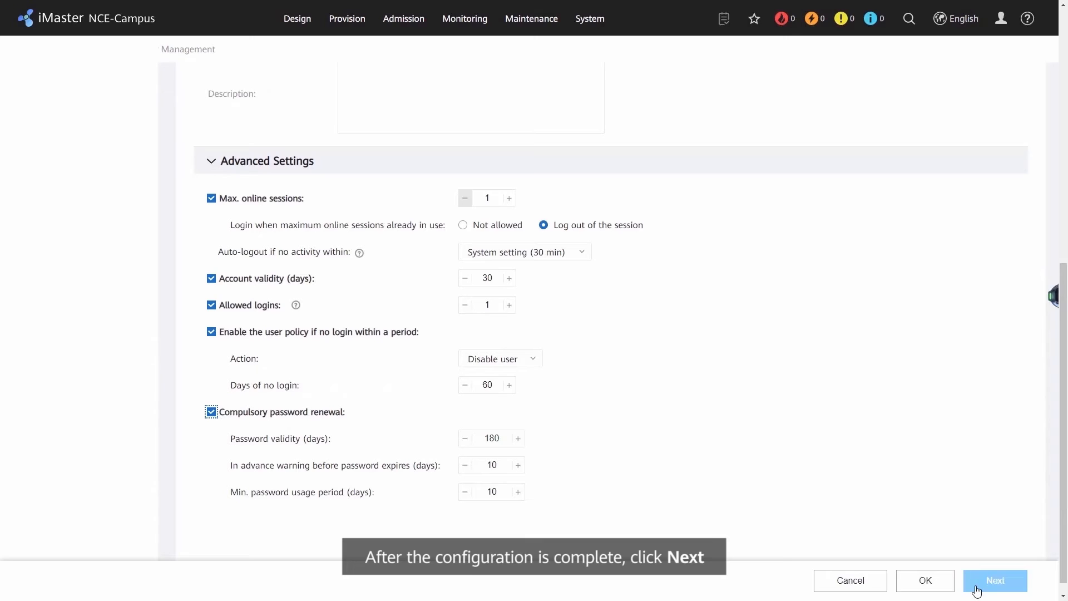
Put the user in usergroup and grant all five roles via the Role root.
left_click(994, 580)
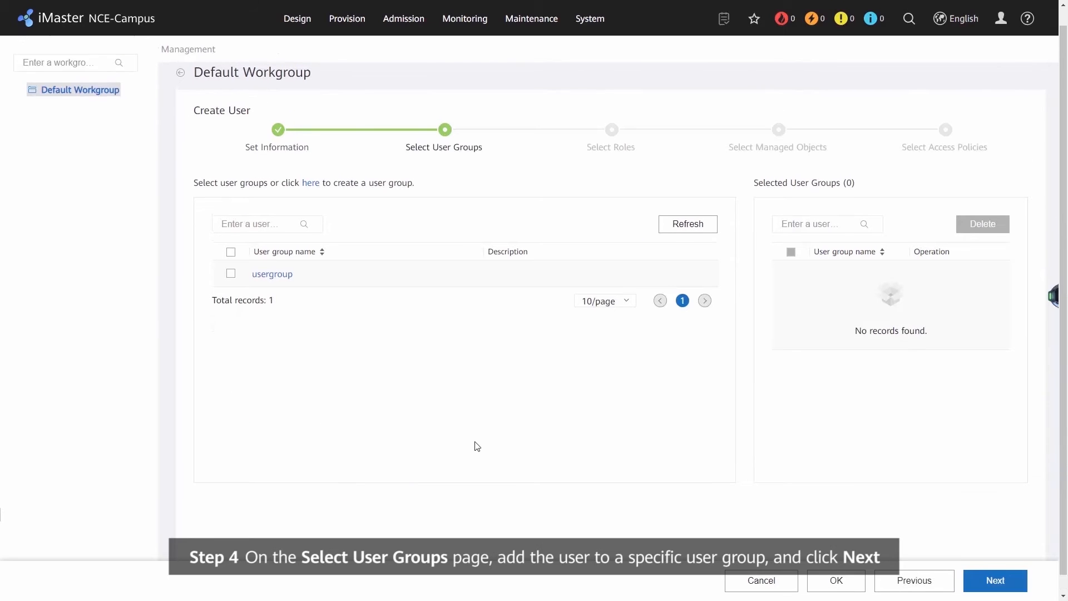
left_click(231, 273)
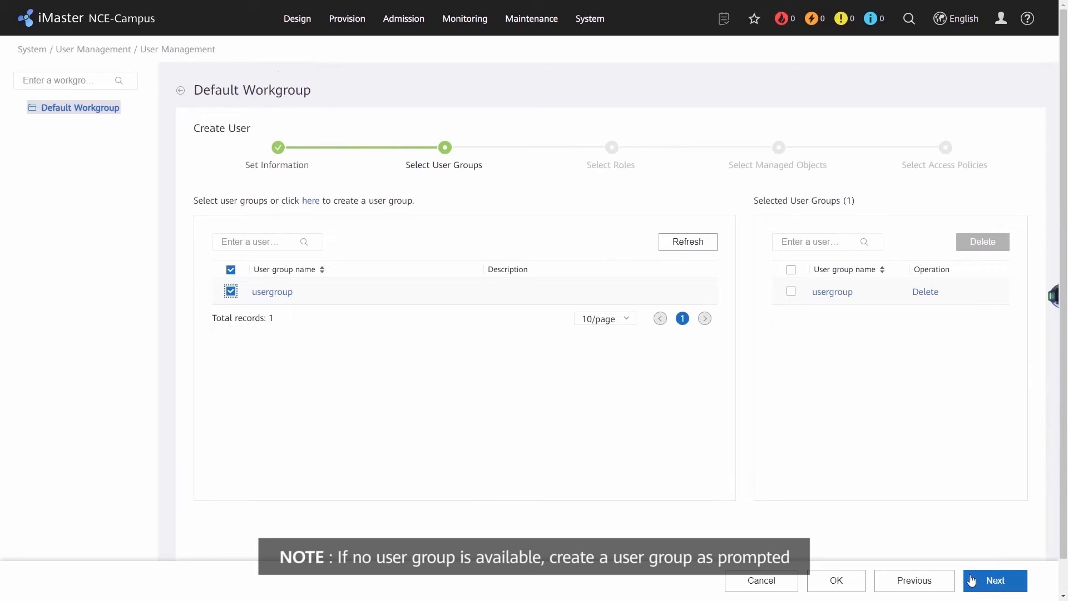
left_click(994, 581)
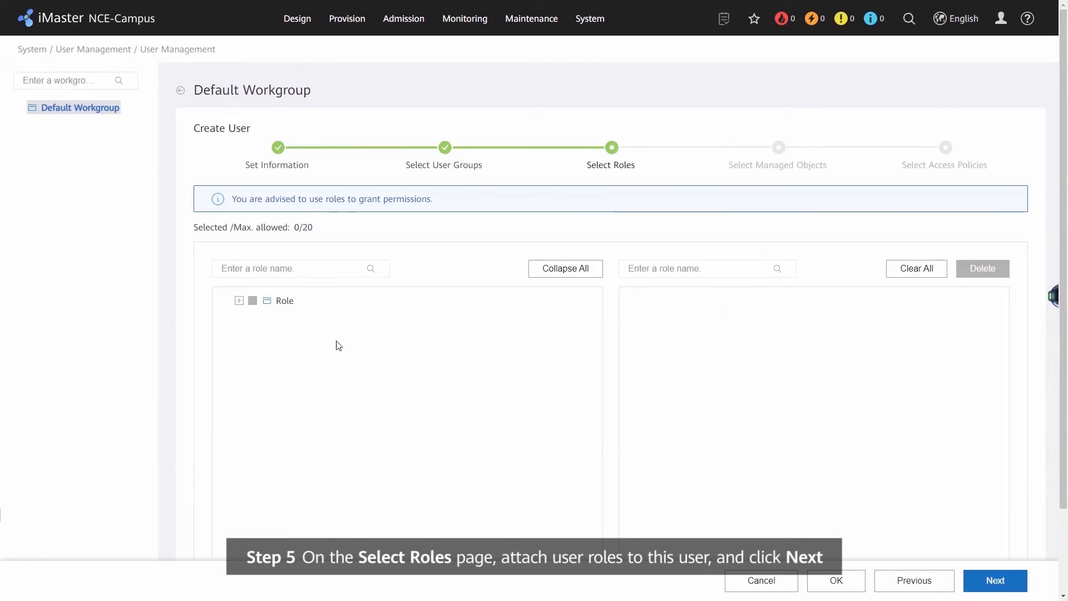
left_click(239, 300)
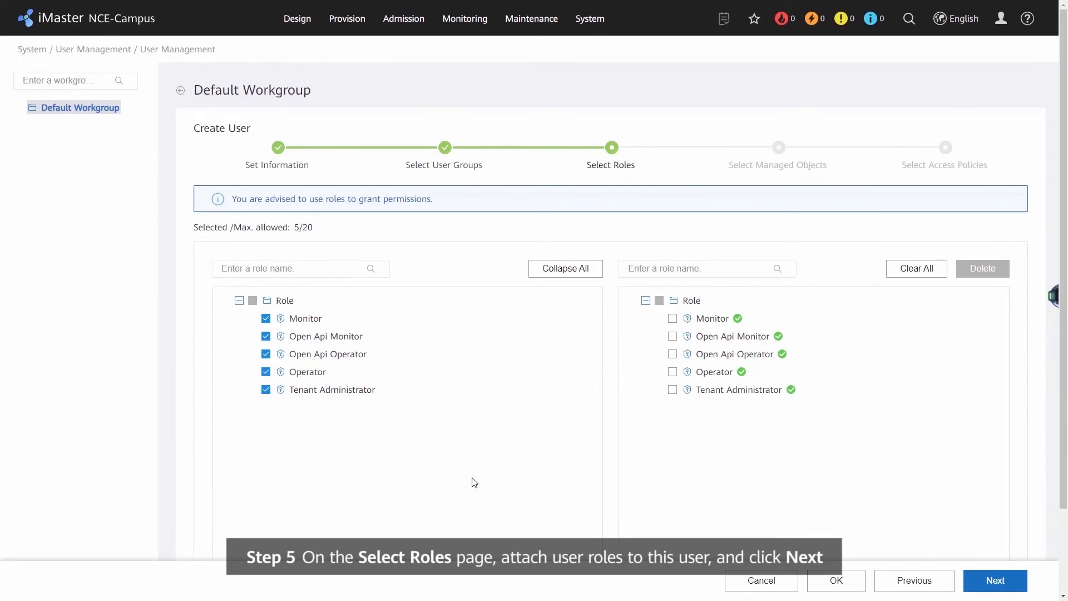
left_click(994, 580)
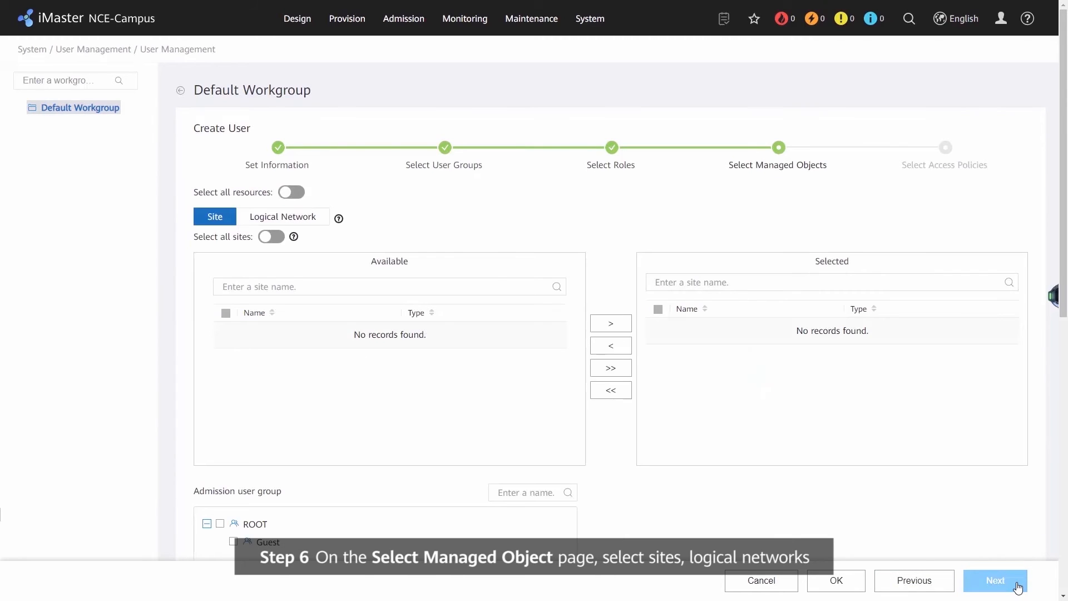
mouse_move(497, 344)
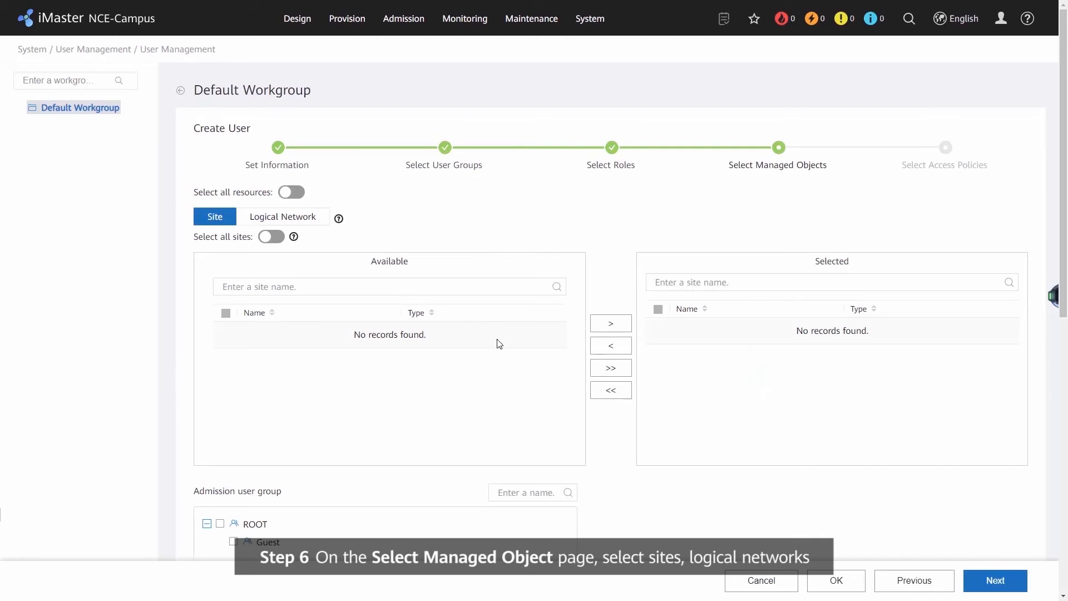
Select all sites, Access Device Group and the root region as managed objects.
left_click(270, 237)
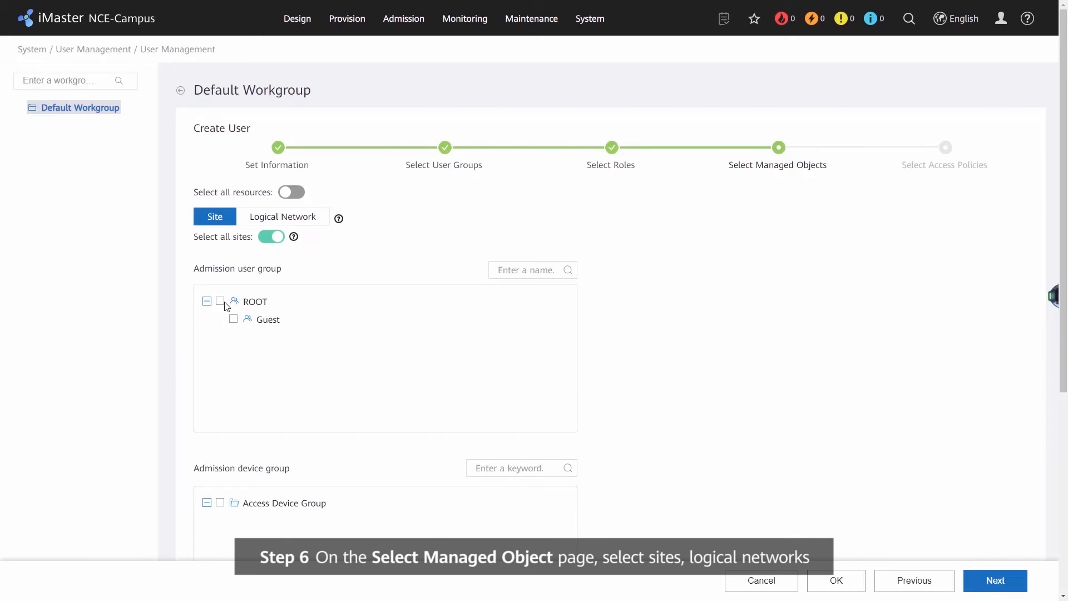
scroll("down", 3)
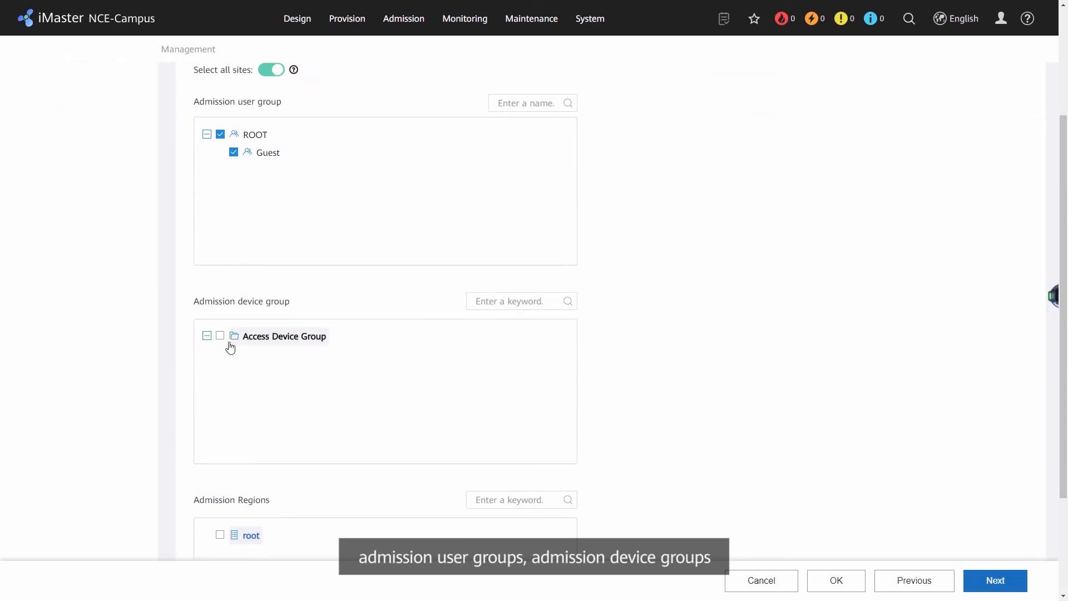
left_click(220, 336)
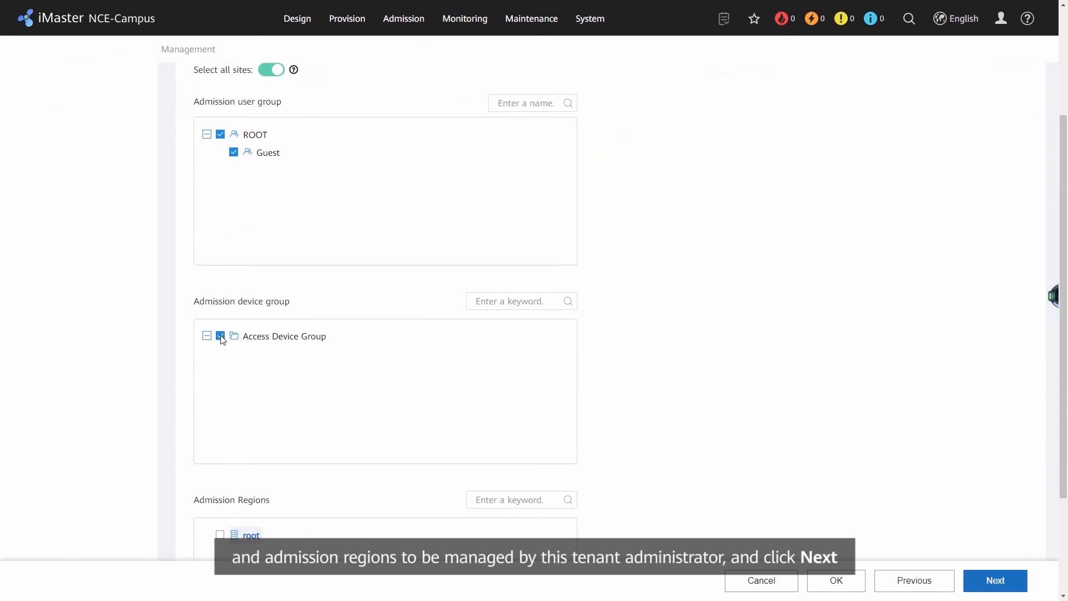
scroll("down", 3)
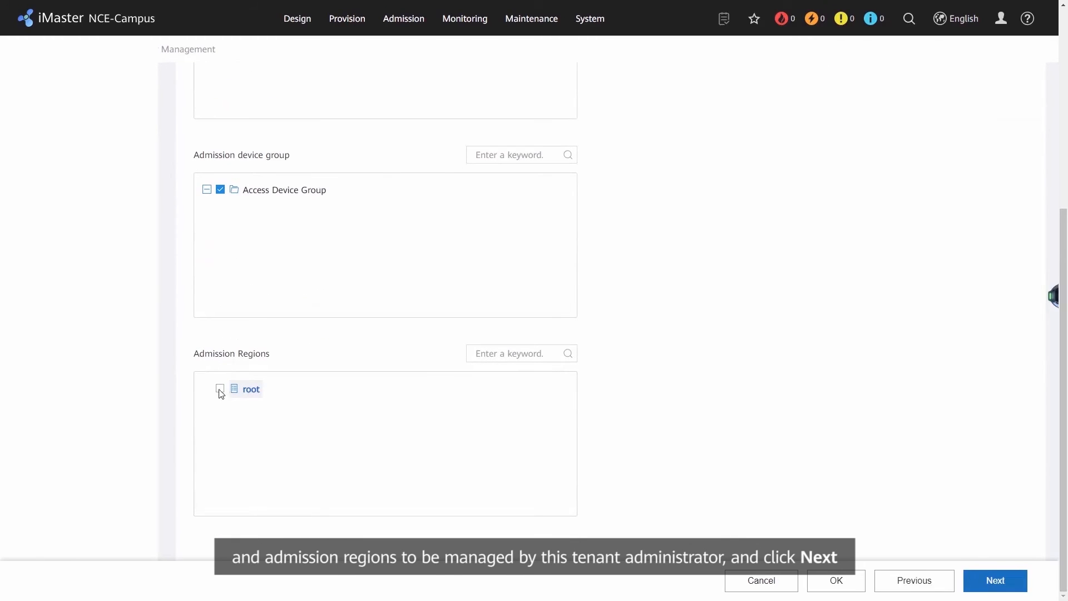
left_click(220, 389)
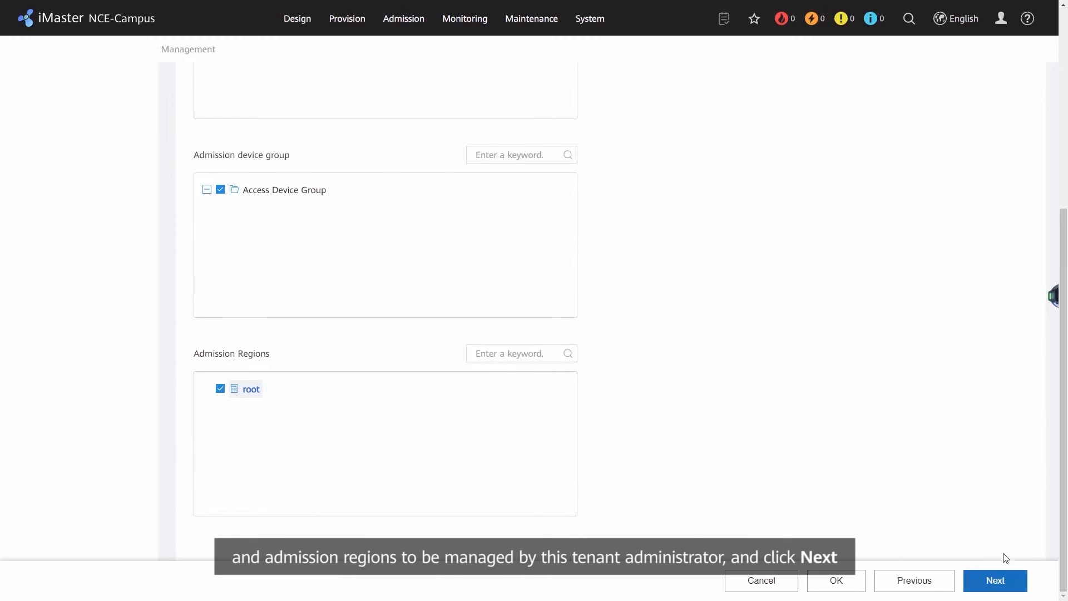
left_click(994, 580)
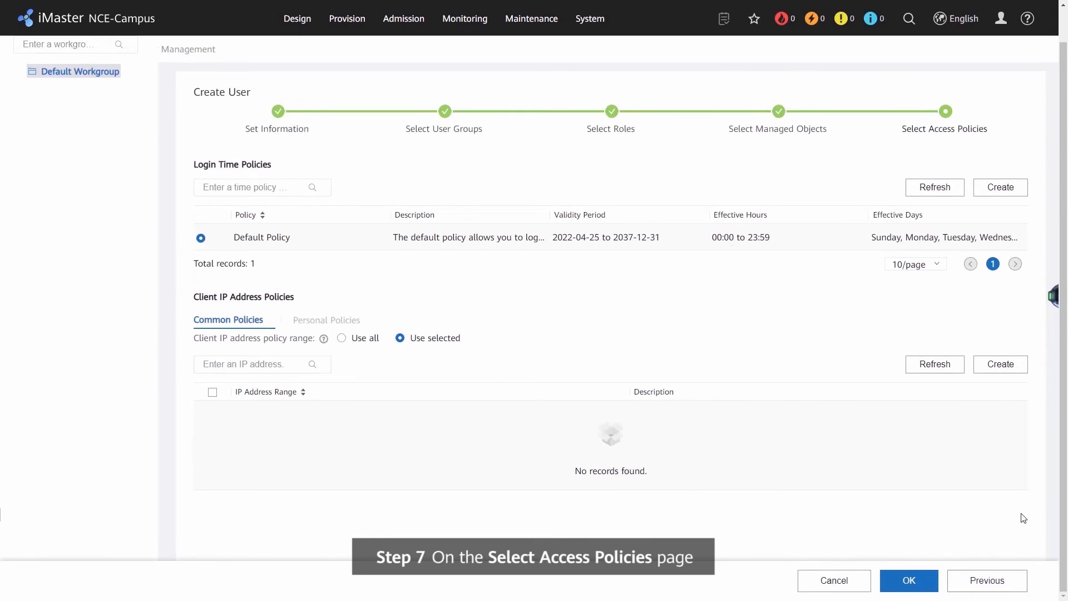
Add client IP policy 0.0.0.0–255.255.255.255, accept the High Risk warning, and save the user.
left_click(1000, 363)
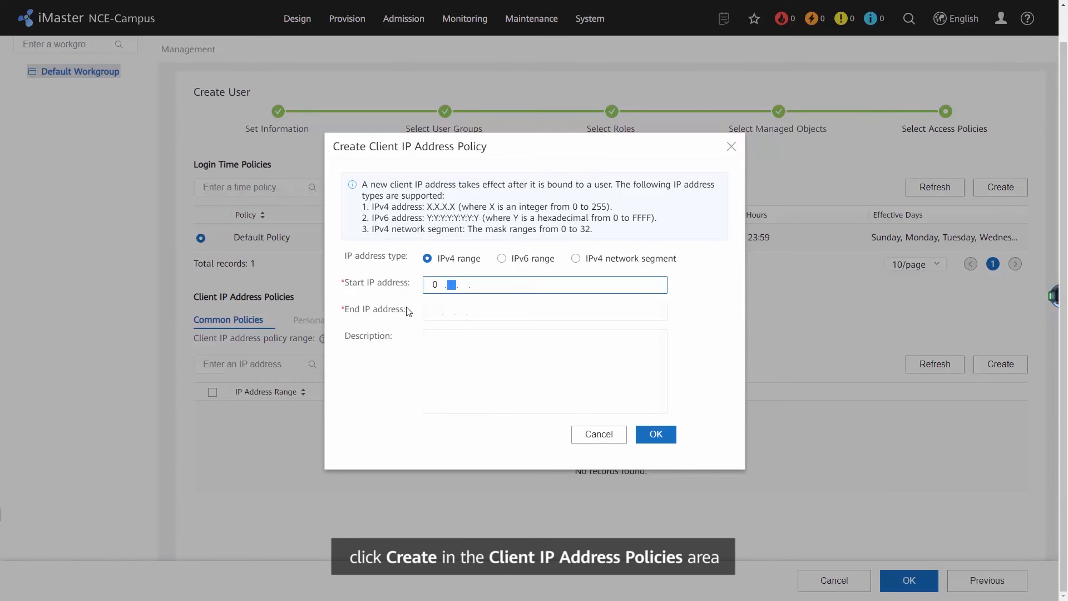
left_click(544, 311)
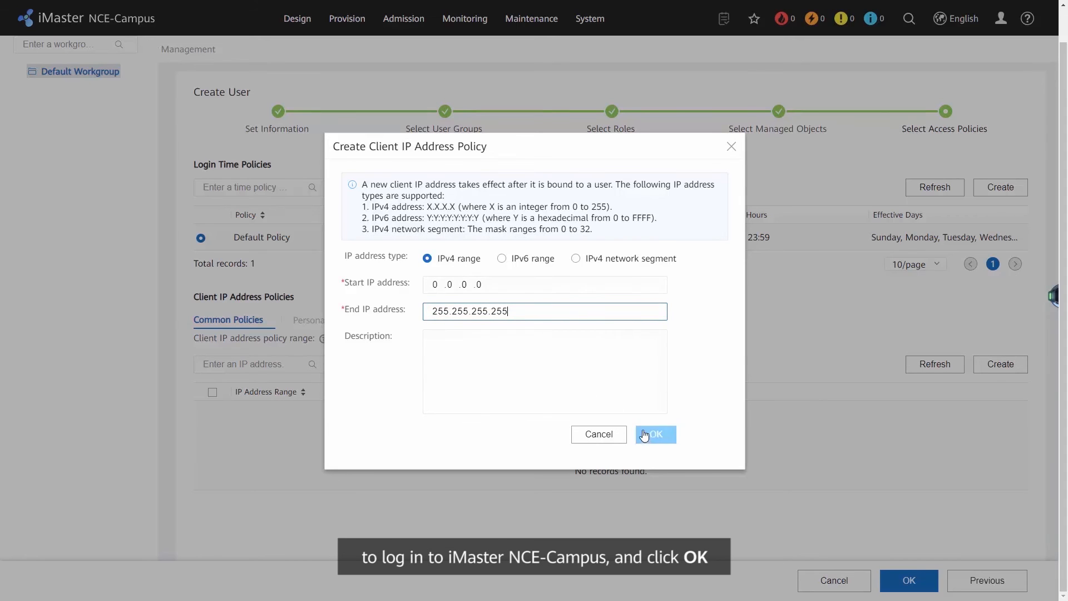
left_click(652, 434)
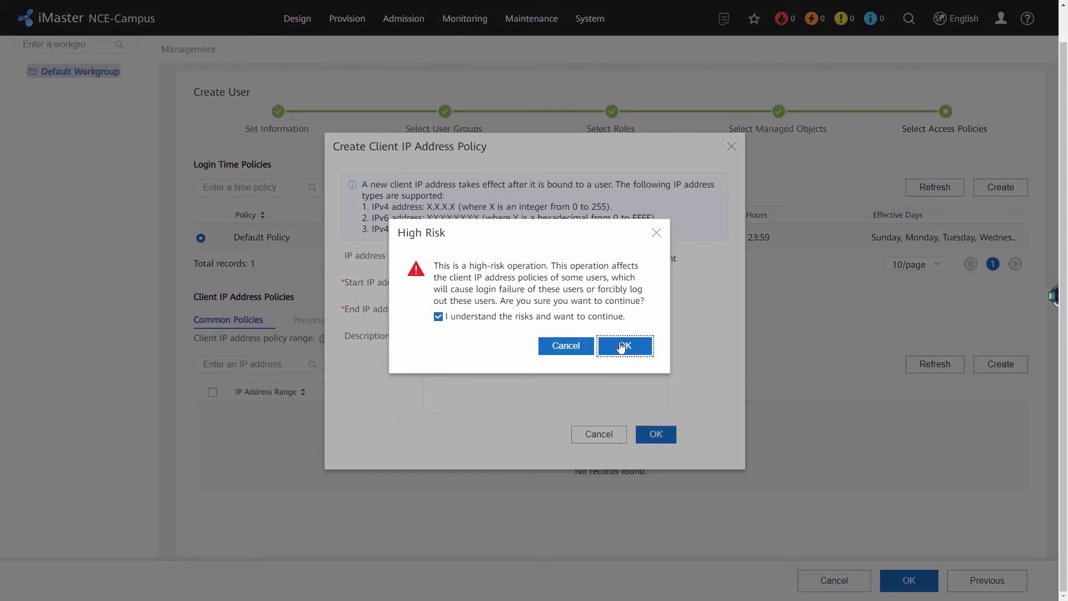
left_click(623, 346)
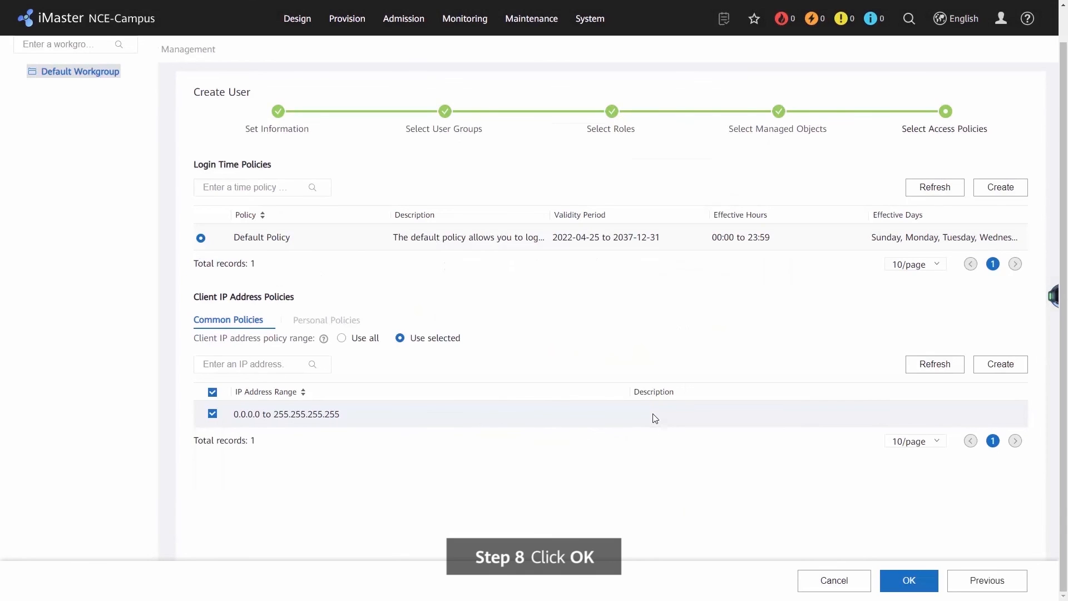
mouse_move(909, 580)
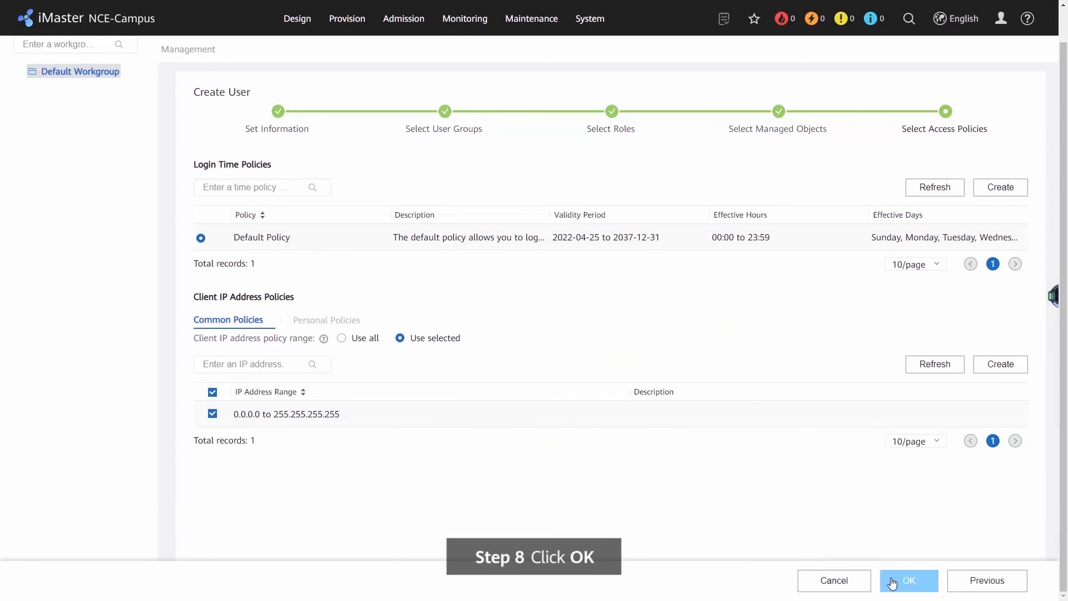
left_click(907, 580)
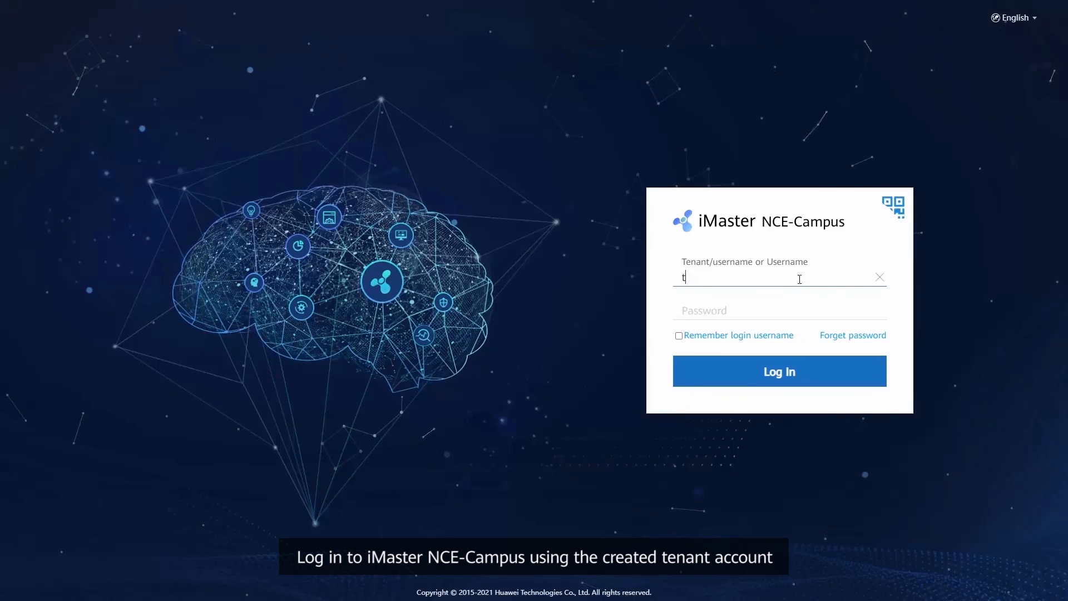
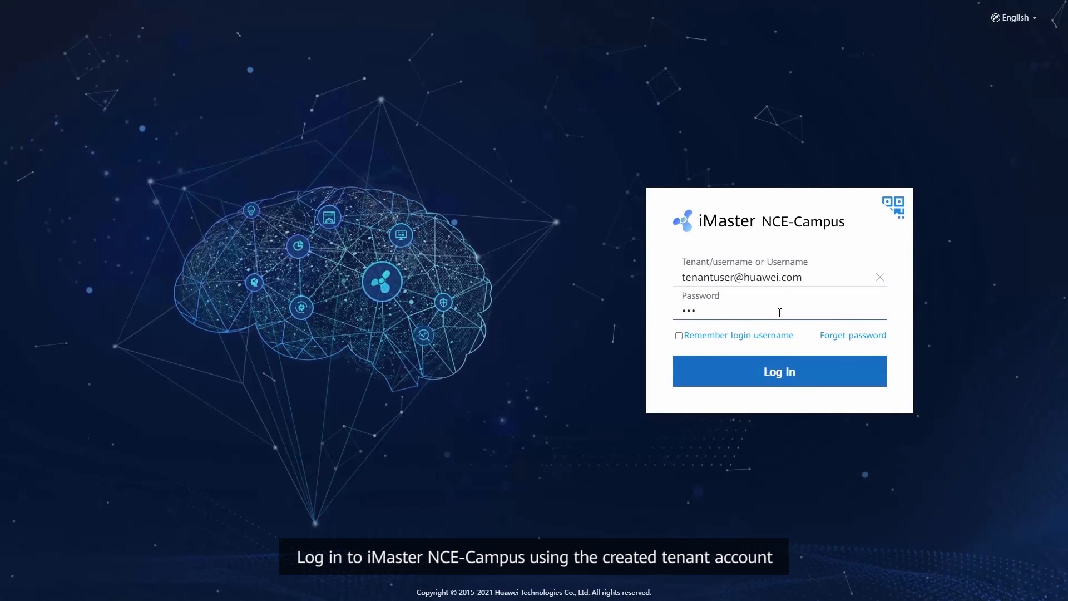
left_click(778, 371)
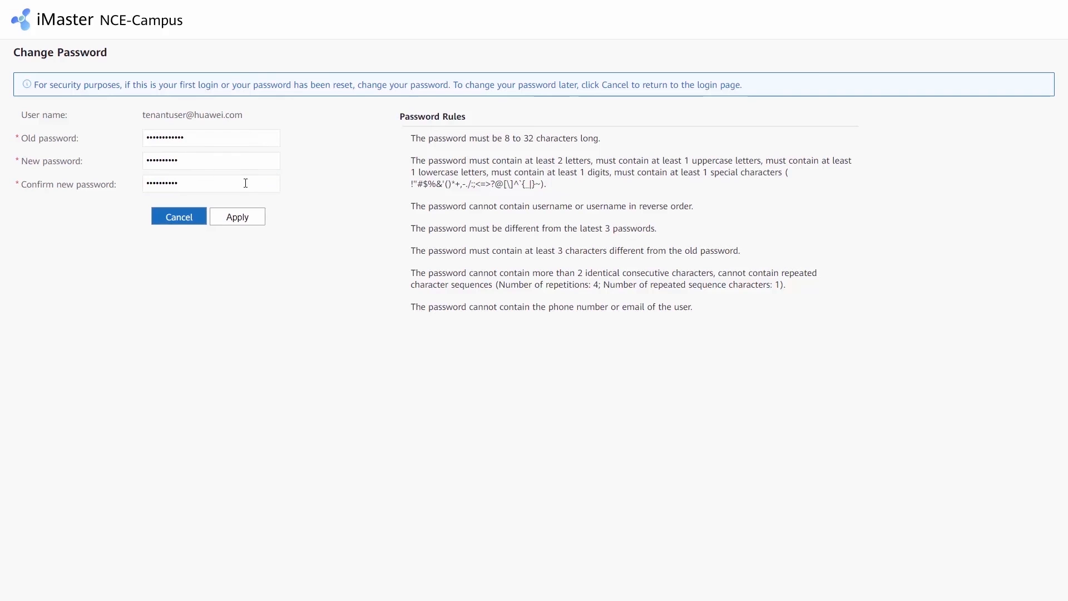
left_click(237, 216)
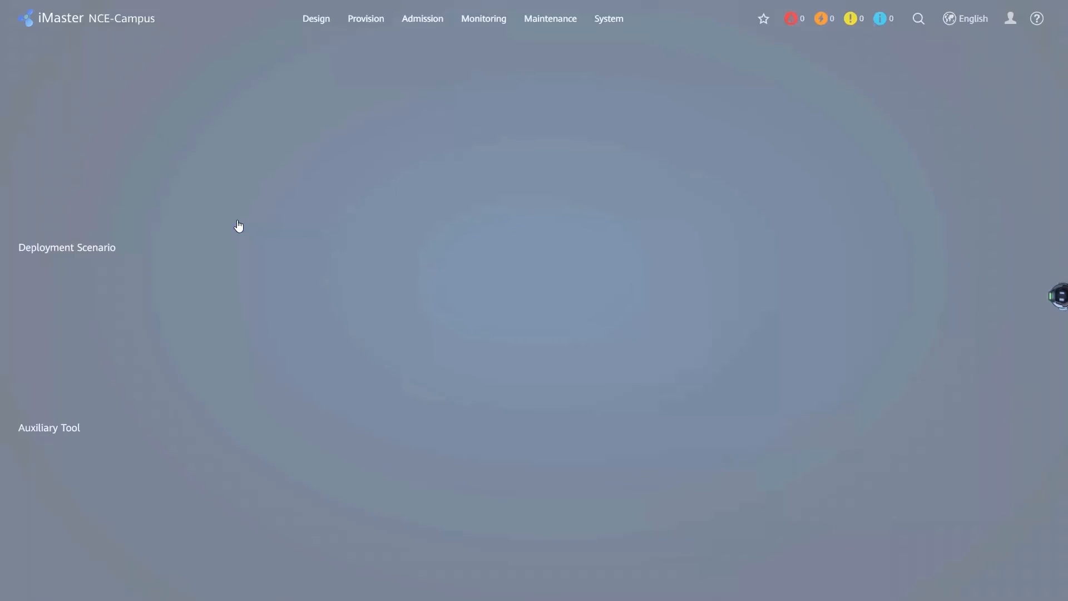